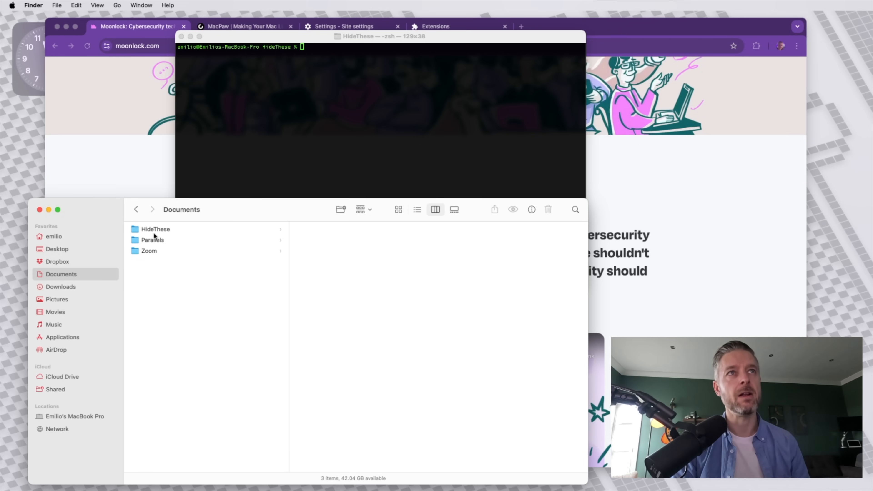
- In Finder's HideThese folder, try renaming 2280532.png with a leading dot and accept the reserved-name refusal
{"action": "left_click", "coordinate": [155, 228]}
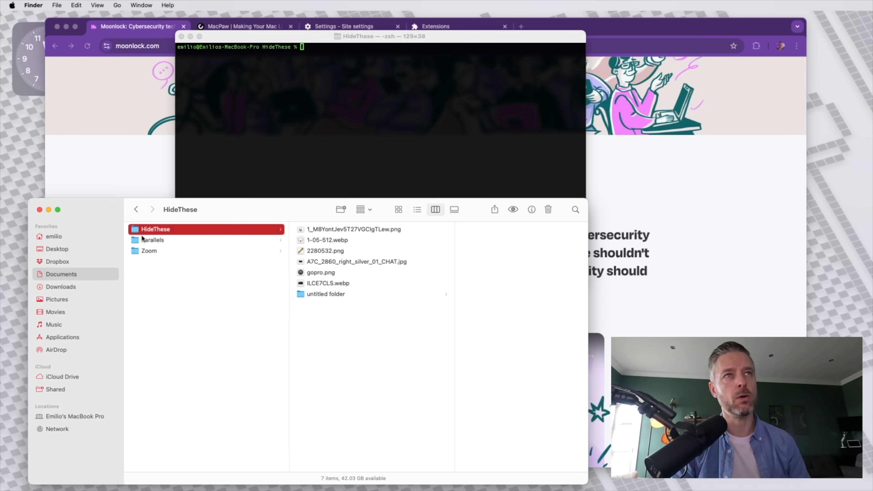
{"action": "mouse_move", "coordinate": [340, 328]}
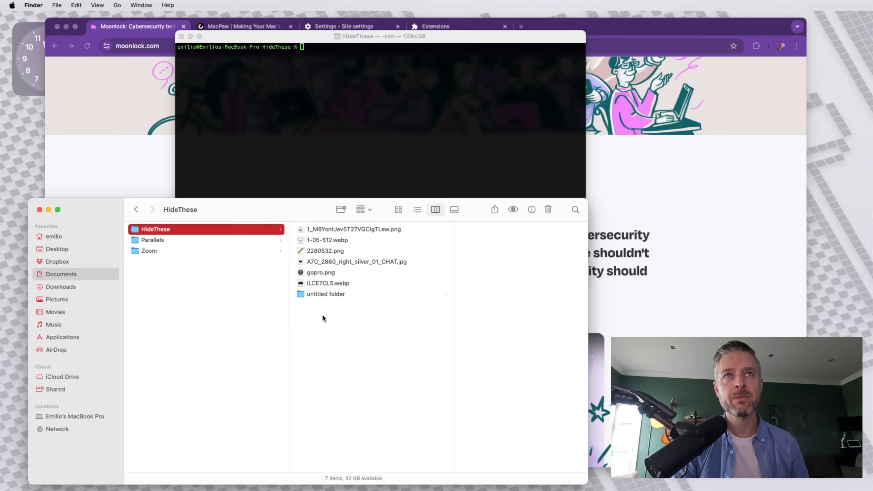
{"action": "left_click", "coordinate": [326, 251]}
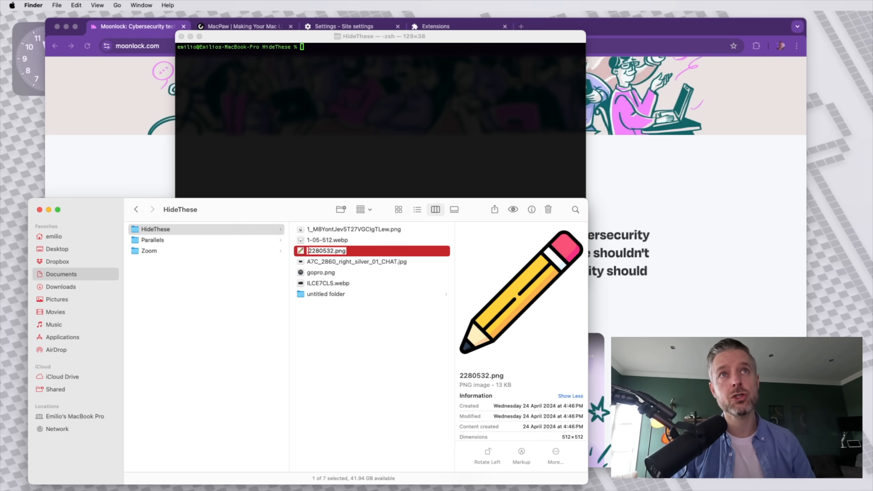
{"action": "key", "text": "Return"}
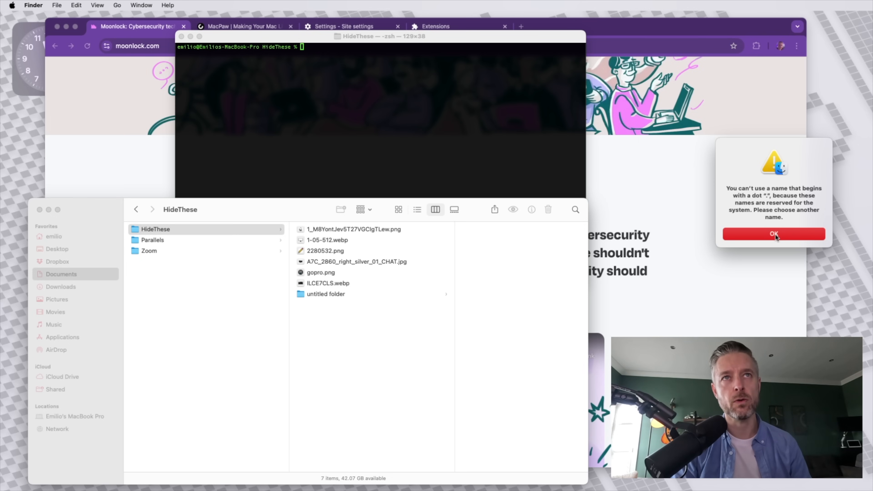
{"action": "left_click", "coordinate": [773, 233]}
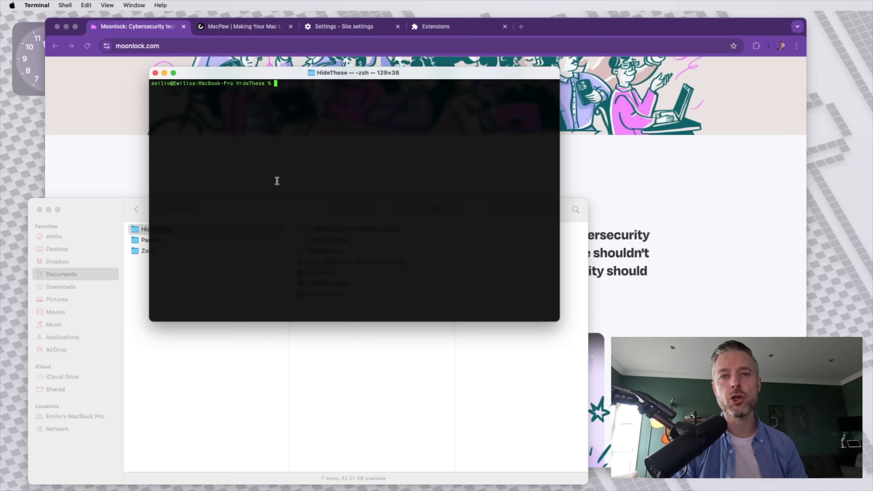
- Launch Terminal via Spotlight search for 'terminal' to get a new shell in the home folder
{"action": "left_click", "coordinate": [742, 7]}
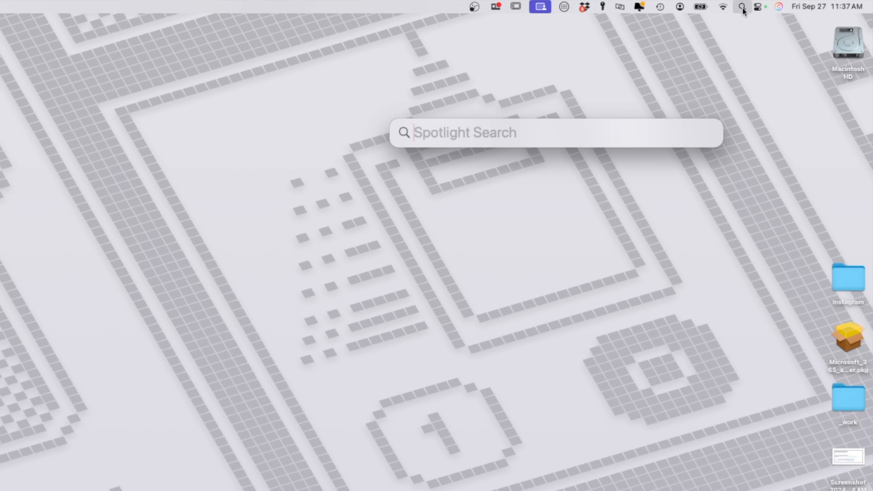
{"action": "type", "text": "terminal"}
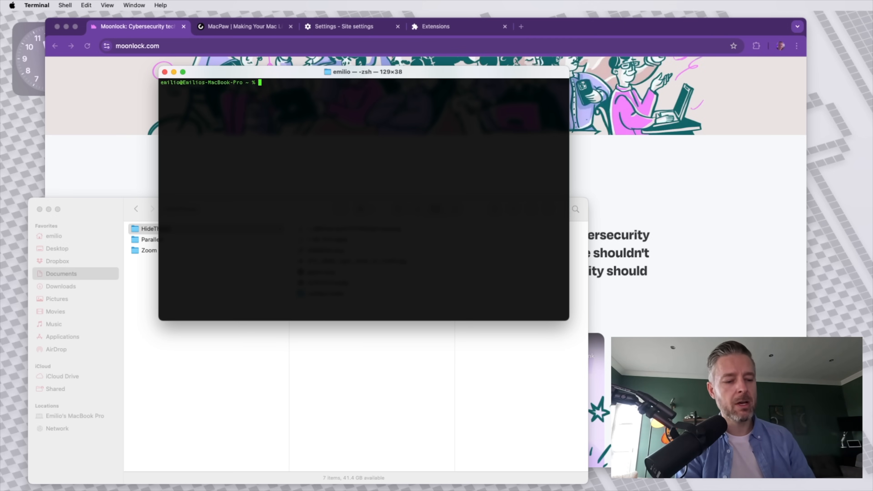
{"action": "type", "text": "mkdir"}
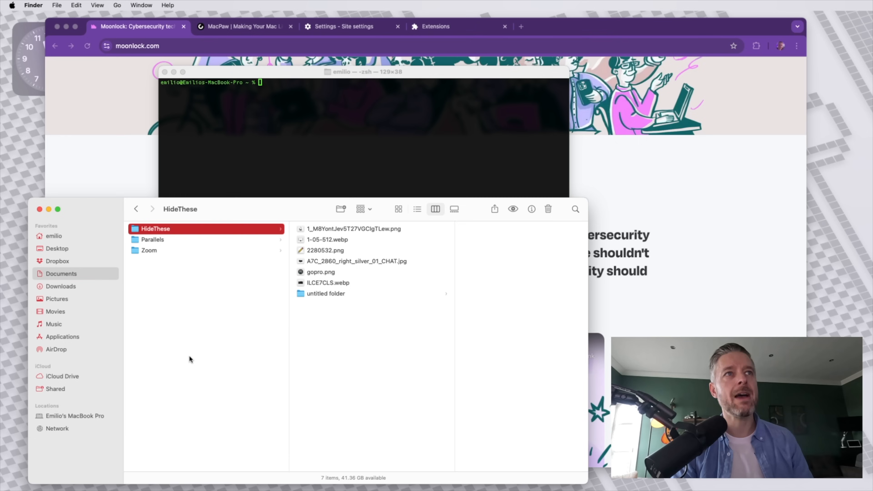
{"action": "mouse_move", "coordinate": [168, 265]}
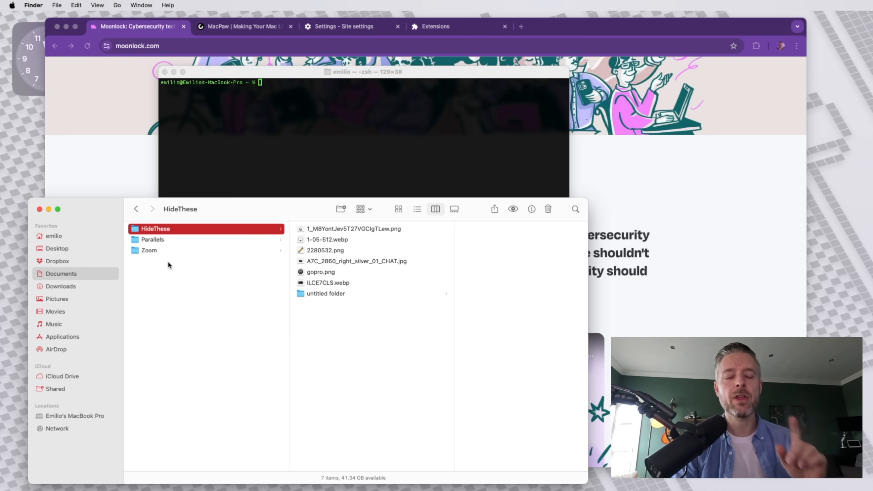
{"action": "mouse_move", "coordinate": [186, 201]}
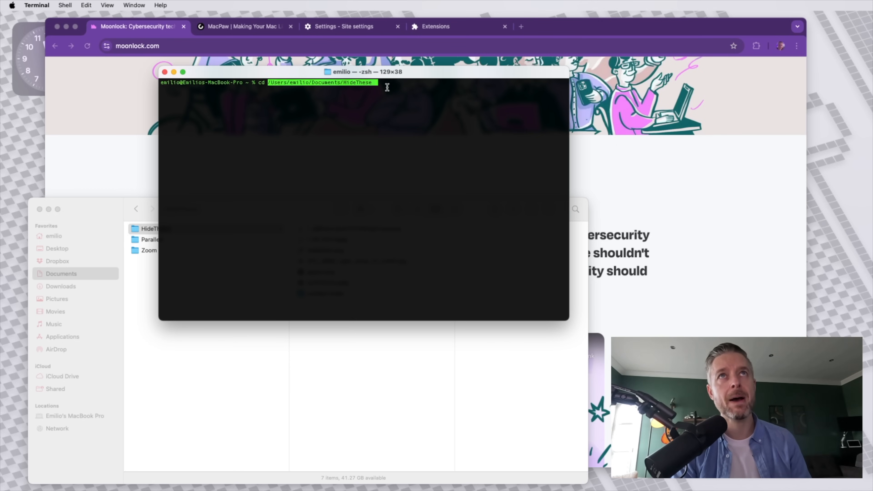
- Move the shell into Documents/HideThese with cd and the pasted folder path
{"action": "key", "text": "Return"}
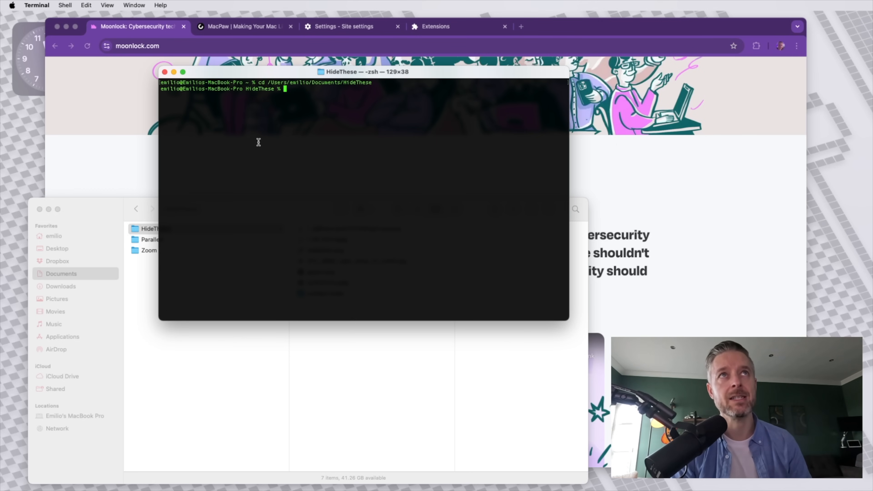
{"action": "mouse_move", "coordinate": [260, 92]}
{"action": "type", "text": "ls"}
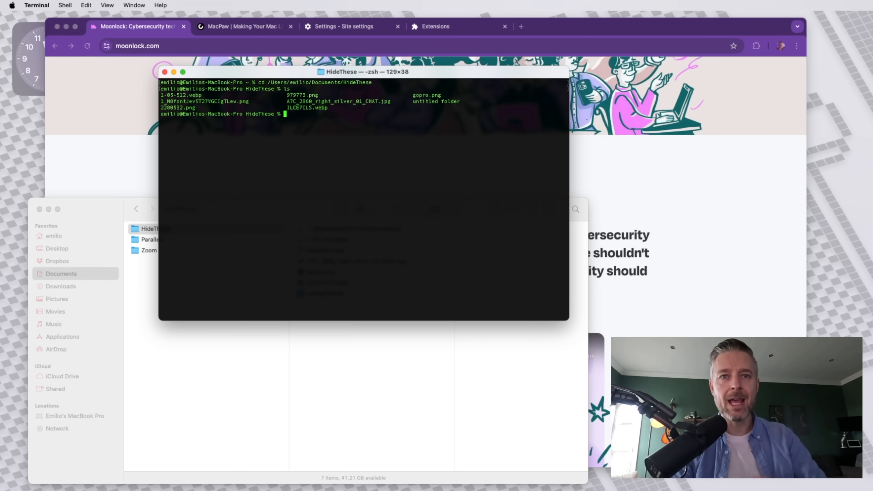
{"action": "mouse_move", "coordinate": [429, 112]}
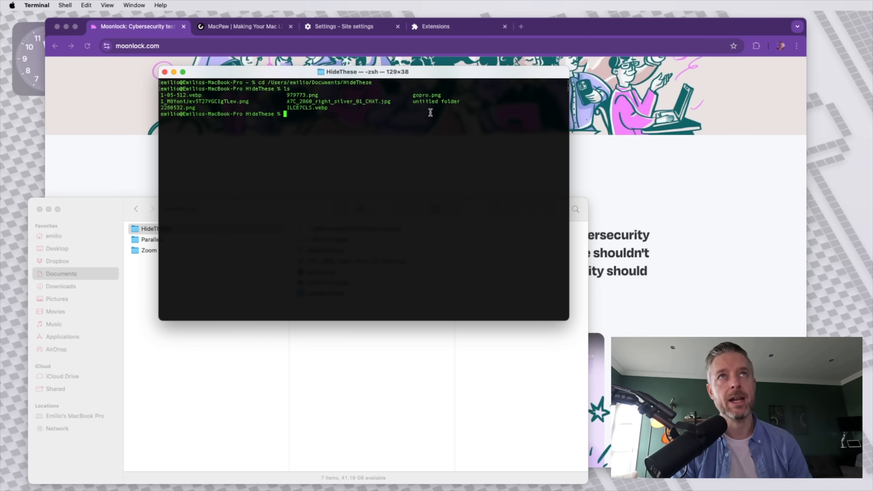
{"action": "mouse_move", "coordinate": [338, 385]}
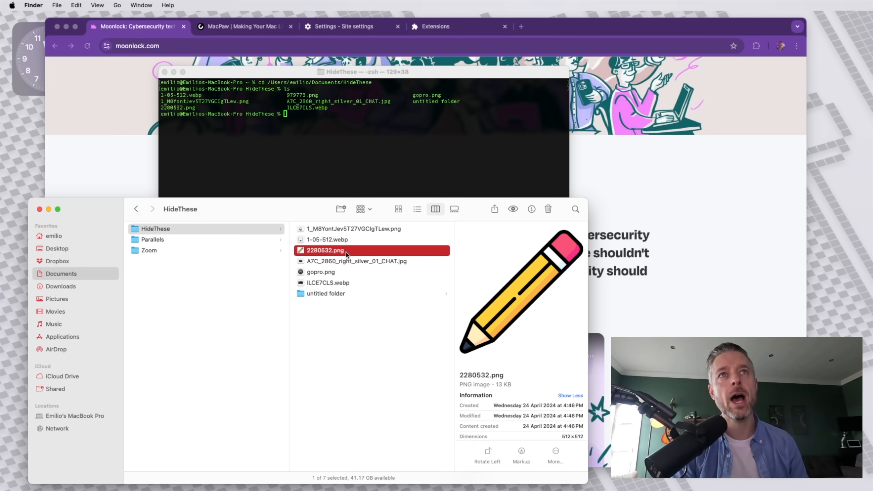
{"action": "mouse_move", "coordinate": [325, 254]}
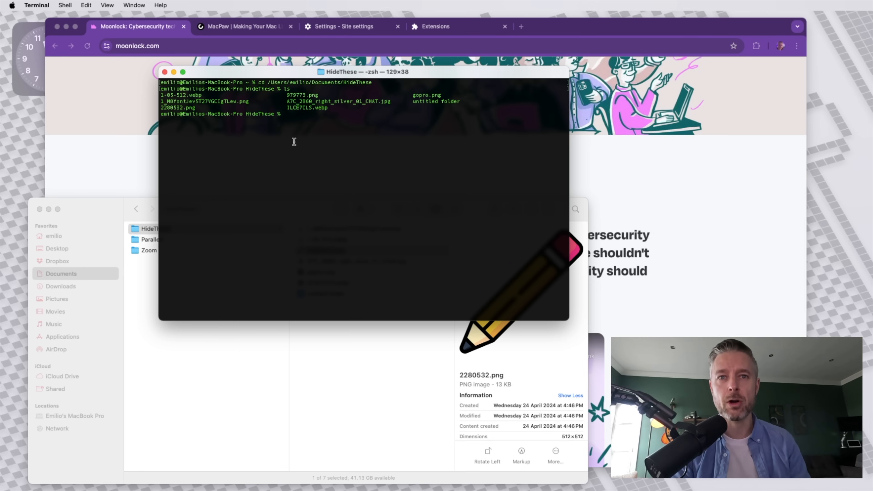
- Hide gopro.png with 'chflags hidden gopro.png' so it vanishes from Finder's HideThese listing
{"action": "type", "text": "chflags"}
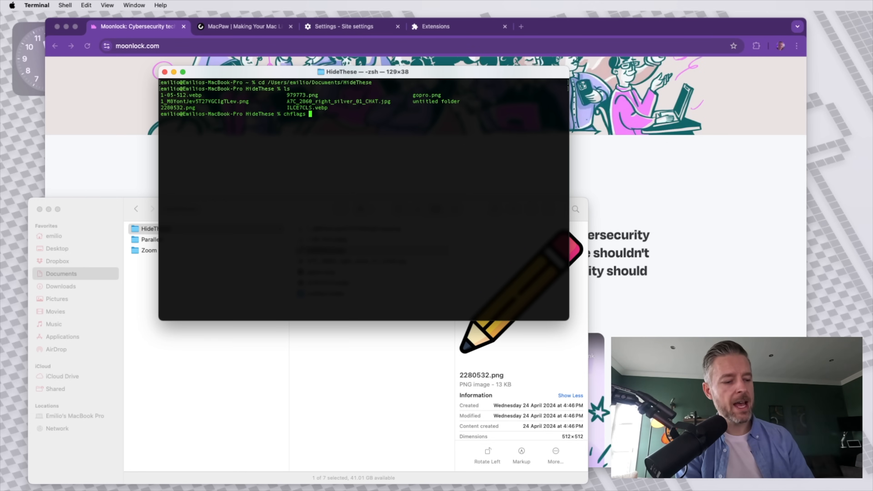
{"action": "type", "text": "hidden /Users/emilio/Documents/HideThese/2280532.png"}
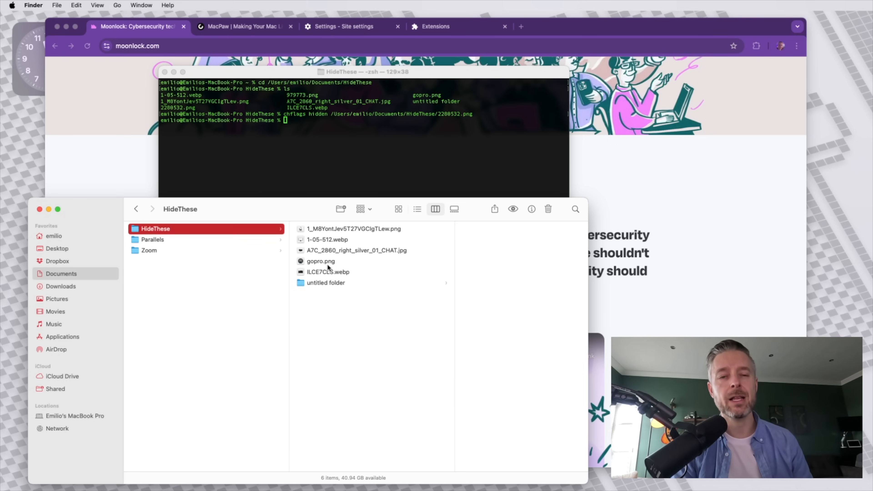
{"action": "left_click", "coordinate": [361, 162]}
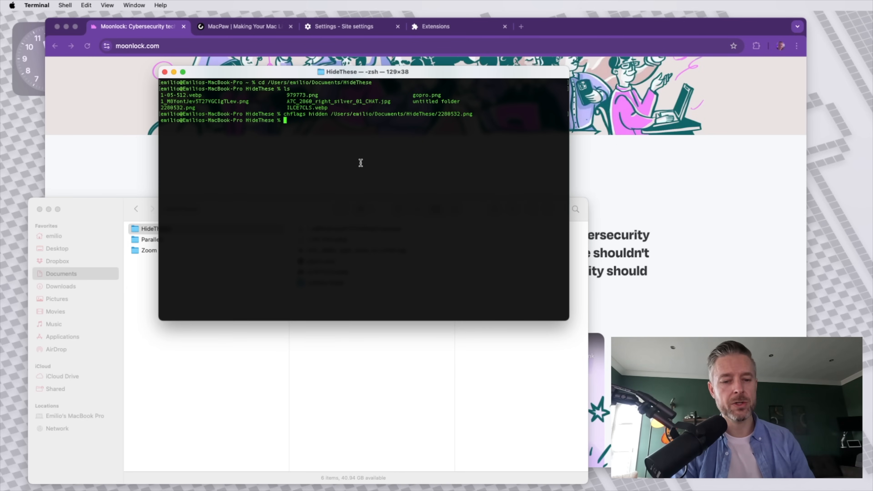
{"action": "type", "text": "hflags hidden"}
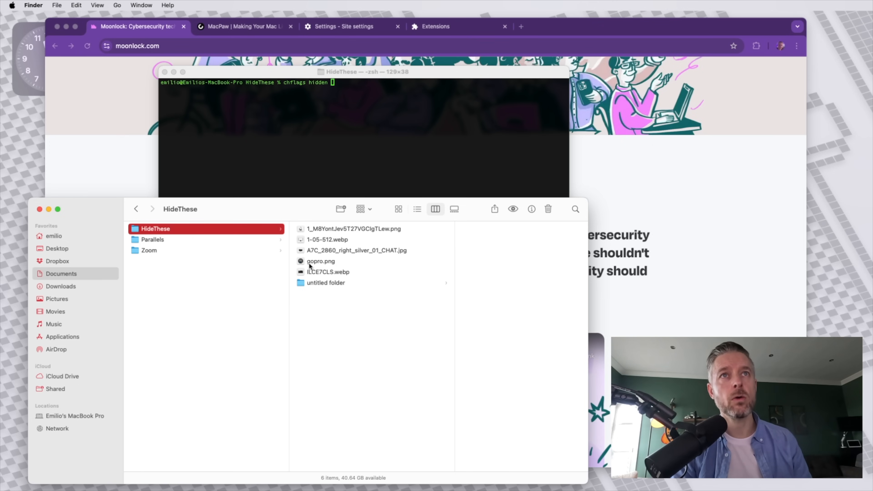
{"action": "left_click", "coordinate": [363, 161]}
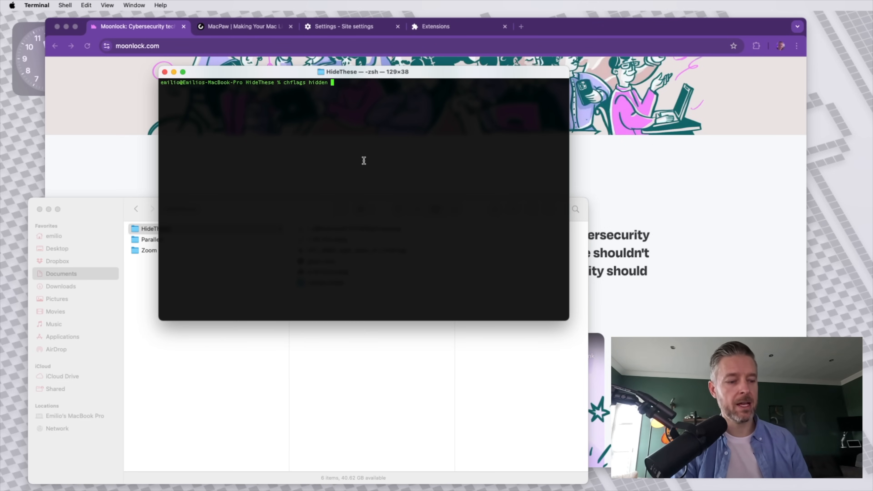
{"action": "type", "text": "gopro"}
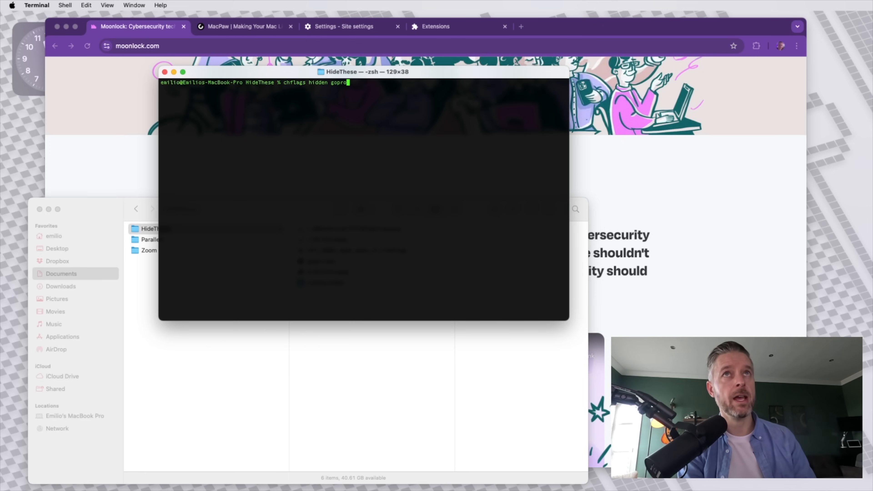
{"action": "key", "text": "Return"}
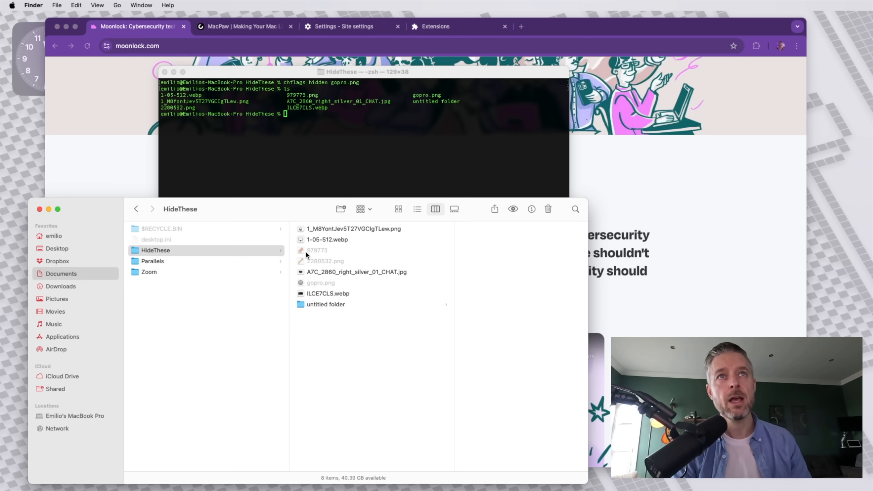
{"action": "mouse_move", "coordinate": [312, 256]}
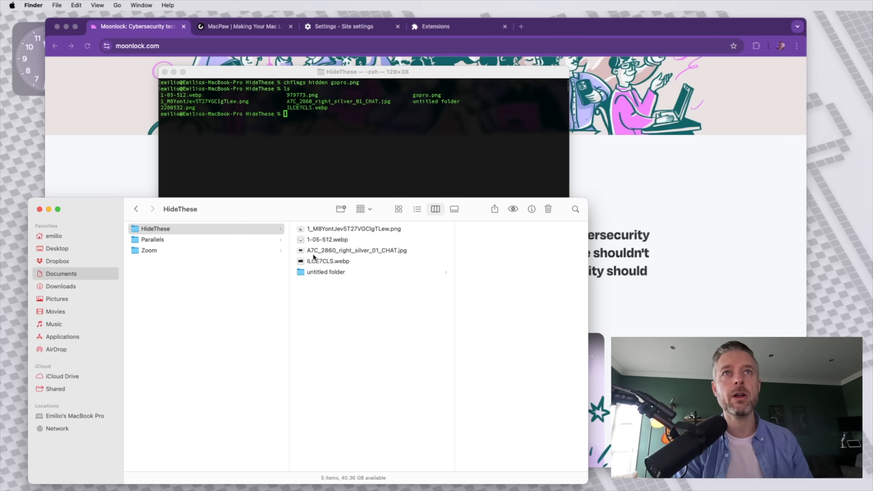
{"action": "mouse_move", "coordinate": [327, 272]}
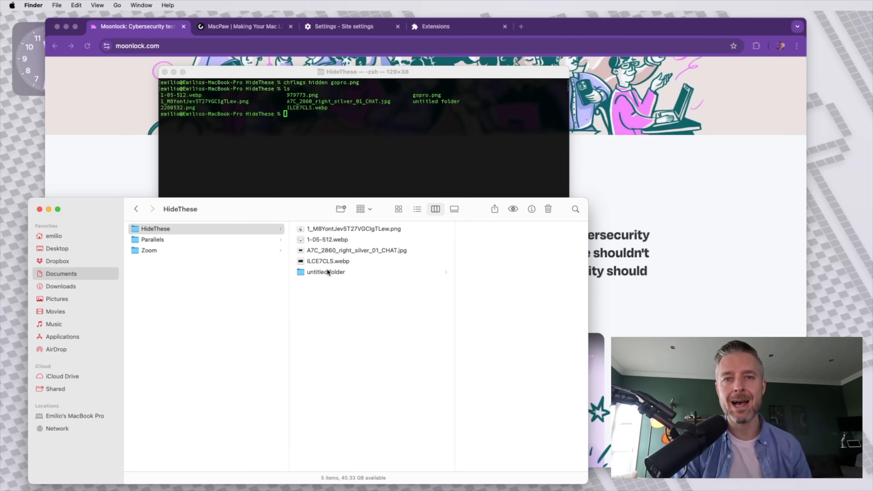
{"action": "left_click", "coordinate": [324, 171]}
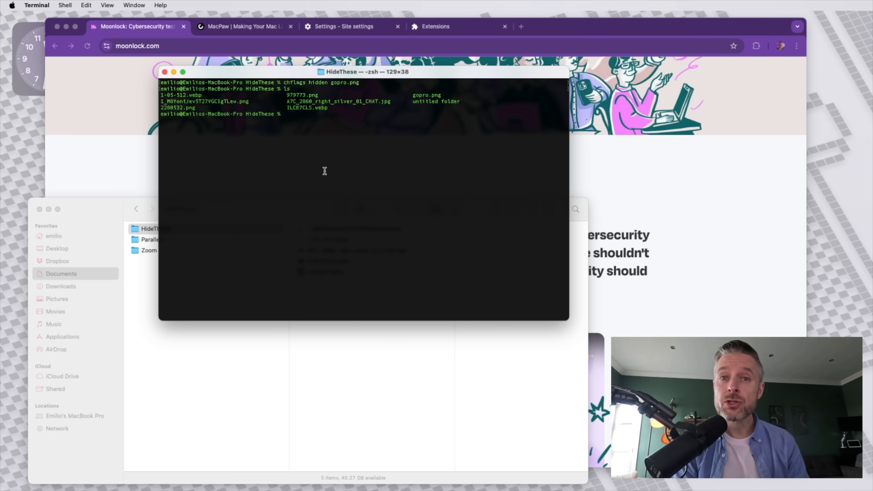
- Go up to Documents, list it, and hide the HideThese folder with 'chflags hidden HideThese'
{"action": "type", "text": "cd .."}
{"action": "type", "text": "l"}
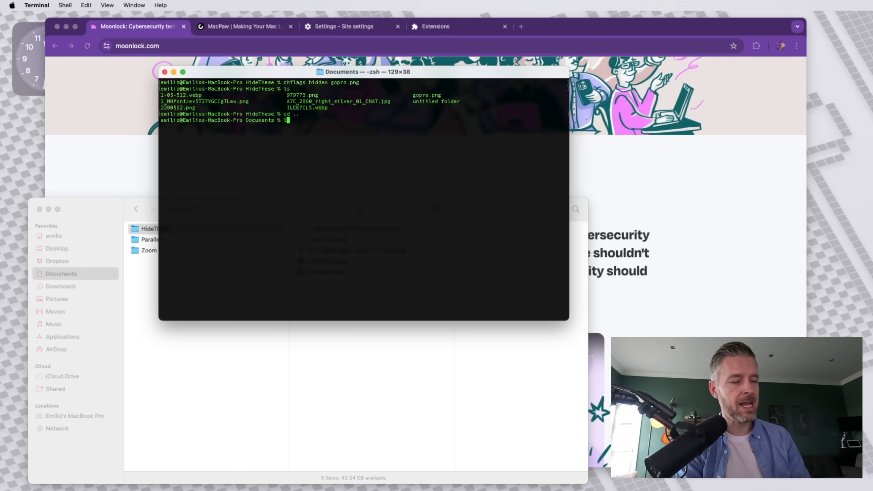
{"action": "key", "text": "Return"}
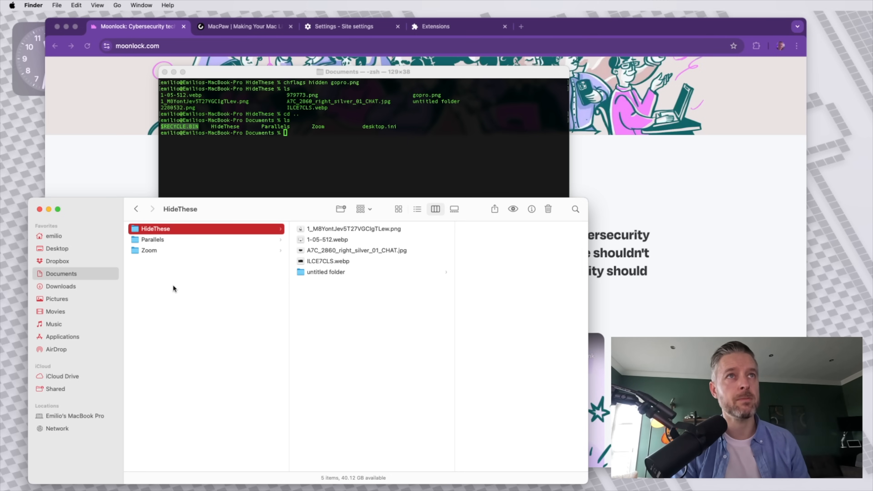
{"action": "mouse_move", "coordinate": [227, 285]}
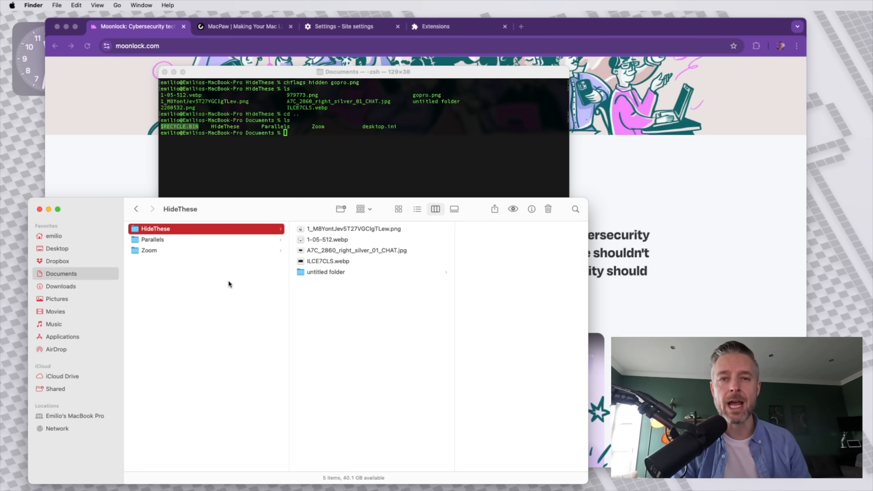
{"action": "mouse_move", "coordinate": [270, 174]}
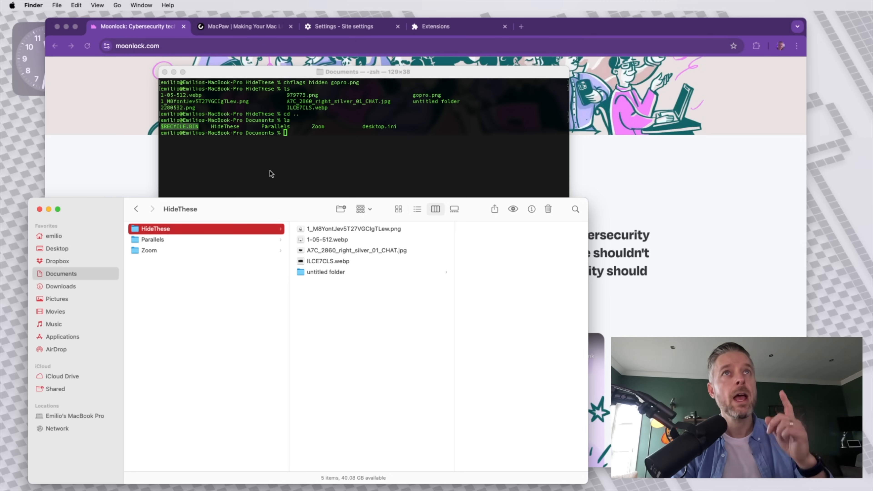
{"action": "left_click", "coordinate": [309, 174]}
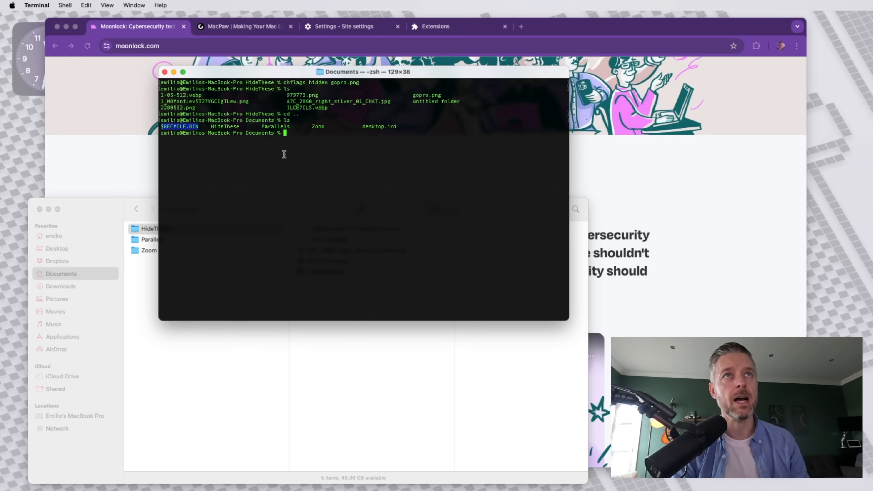
{"action": "mouse_move", "coordinate": [234, 126]}
{"action": "type", "text": "chflags hidden HideThese"}
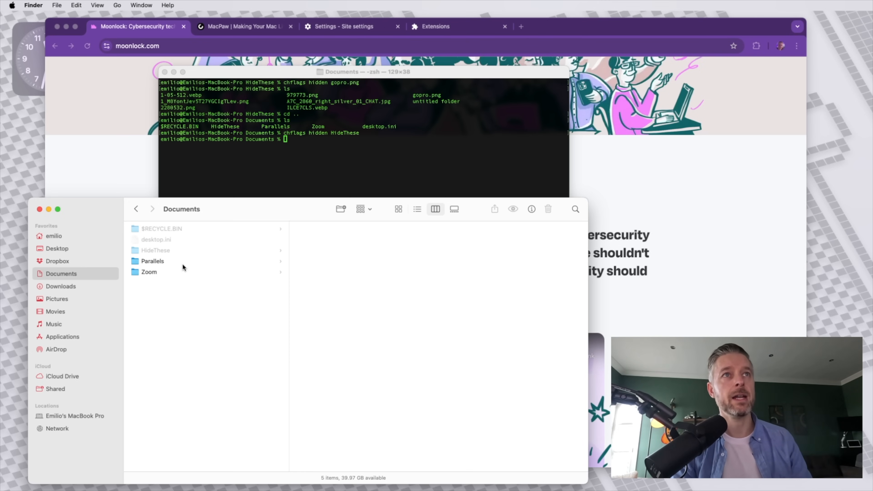
{"action": "mouse_move", "coordinate": [200, 260]}
{"action": "type", "text": "ls"}
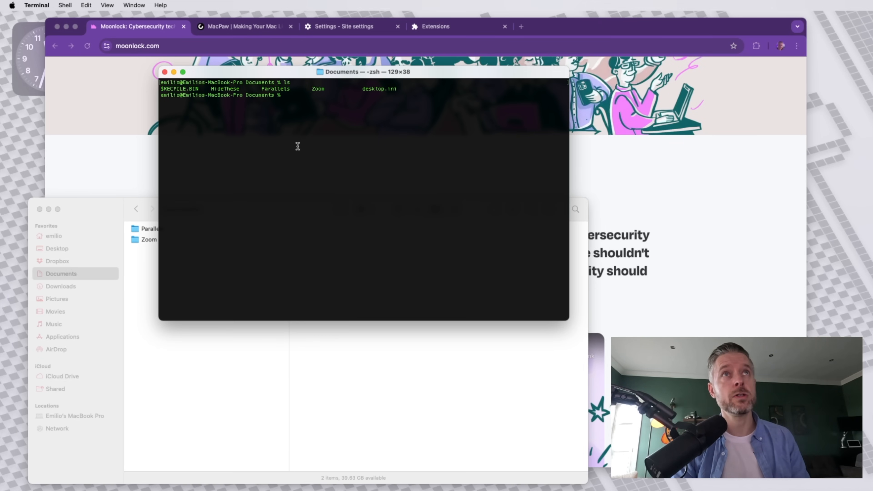
{"action": "mouse_move", "coordinate": [282, 146]}
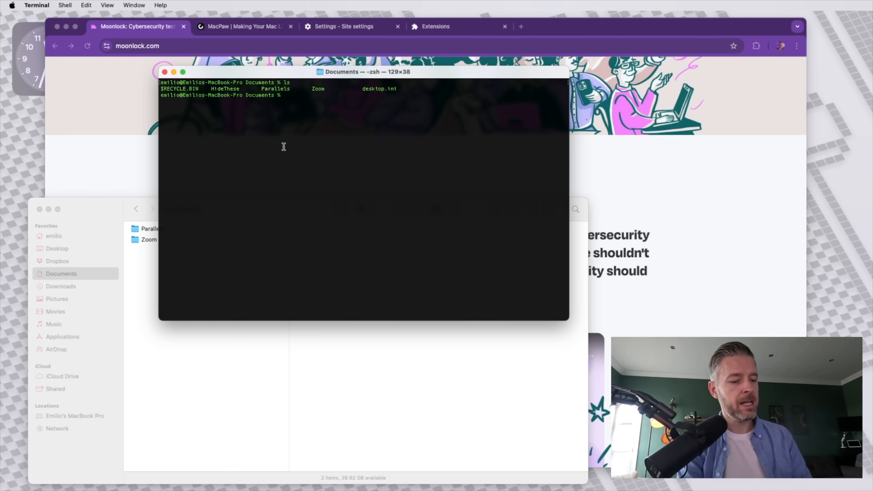
- Unhide the HideThese folder with 'chflags nohidden HideThese' and reopen it in Finder
{"action": "type", "text": "chflags"}
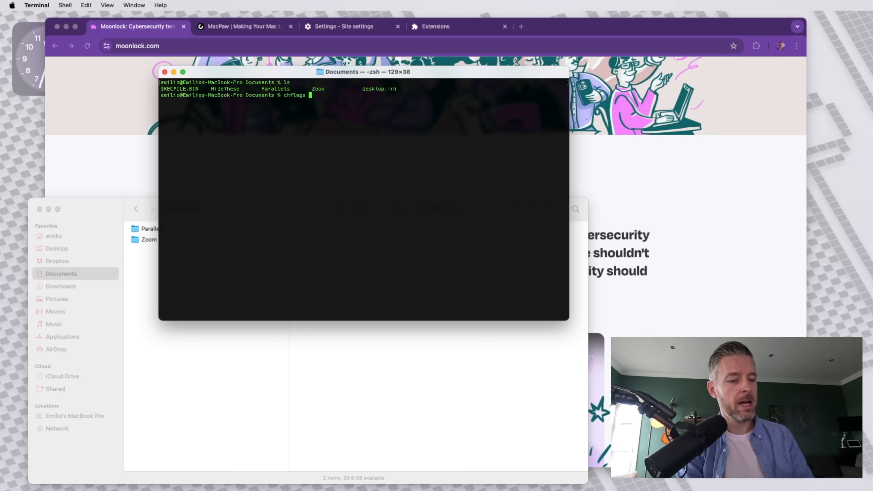
{"action": "type", "text": "nohidden HideThese"}
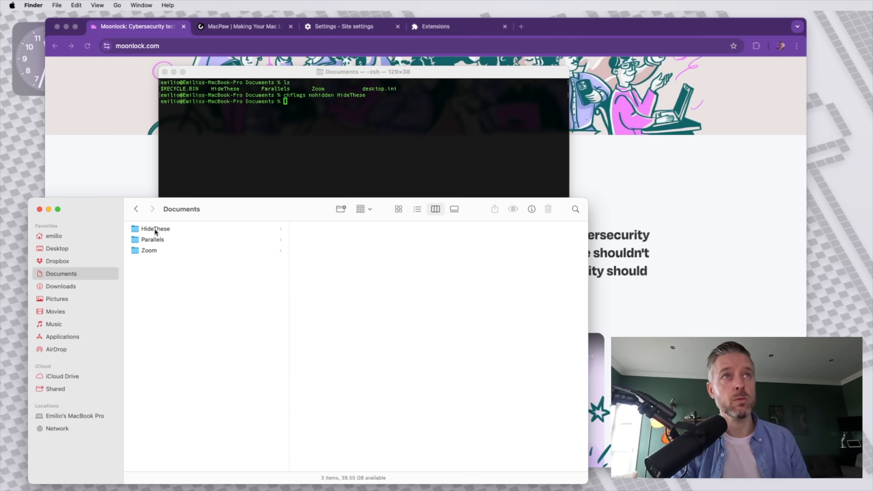
{"action": "left_click", "coordinate": [155, 228]}
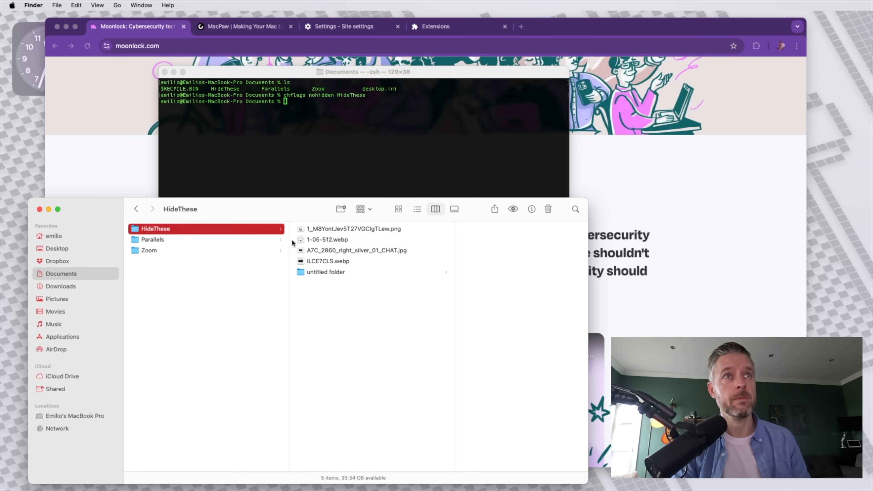
{"action": "left_click", "coordinate": [295, 131]}
{"action": "type", "text": "cd HideThese"}
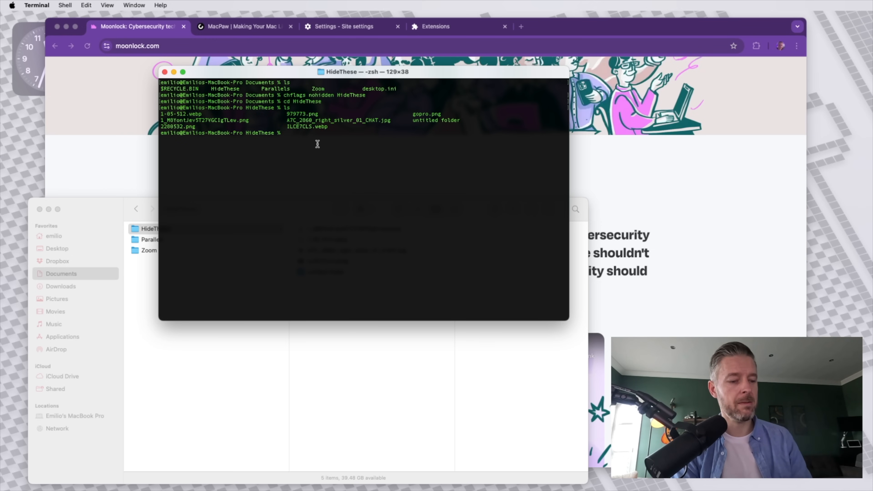
- Unhide gopro.png and 979773.png with 'chflags nohidden' and preview both restored images in Finder
{"action": "type", "text": "chflags nohidden"}
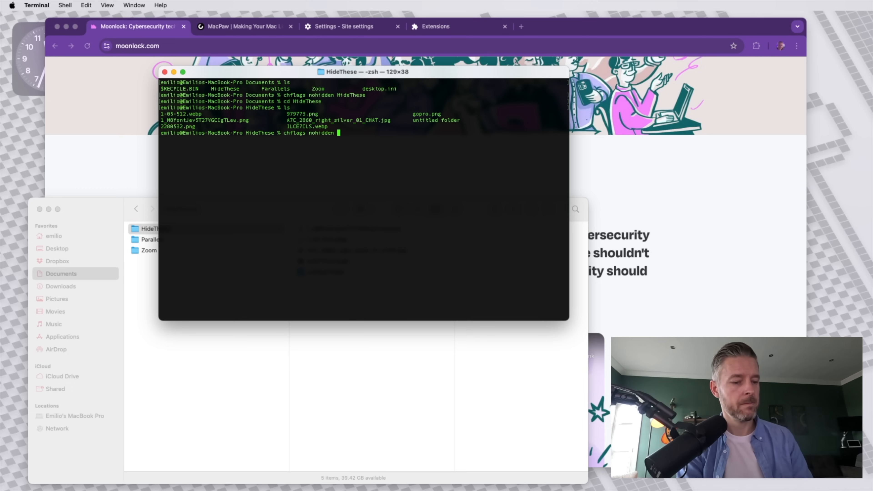
{"action": "key", "text": "Return"}
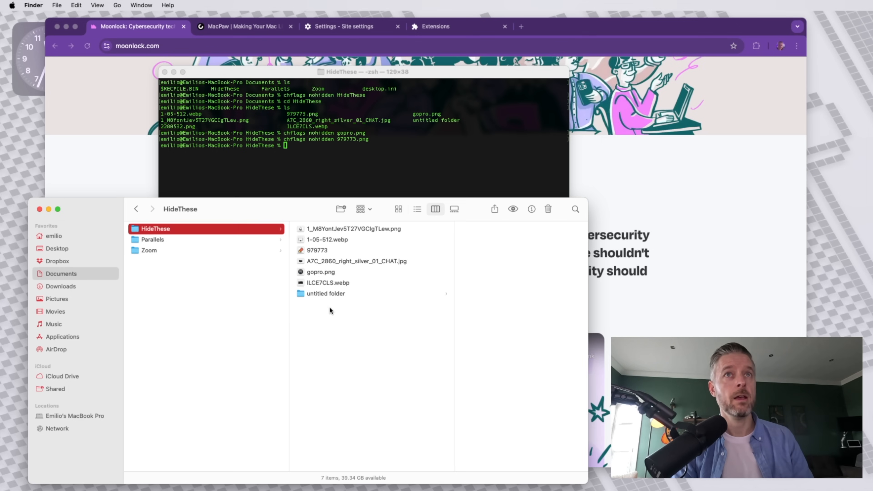
{"action": "left_click", "coordinate": [322, 272]}
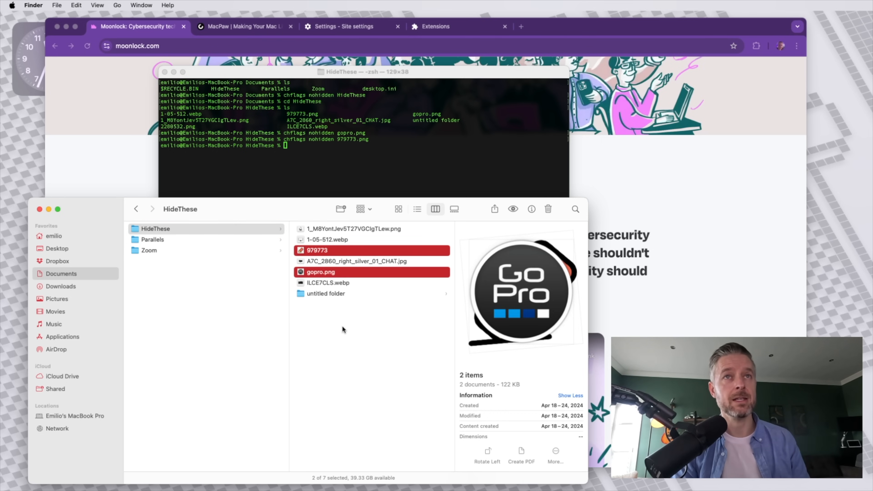
{"action": "left_click", "coordinate": [155, 228]}
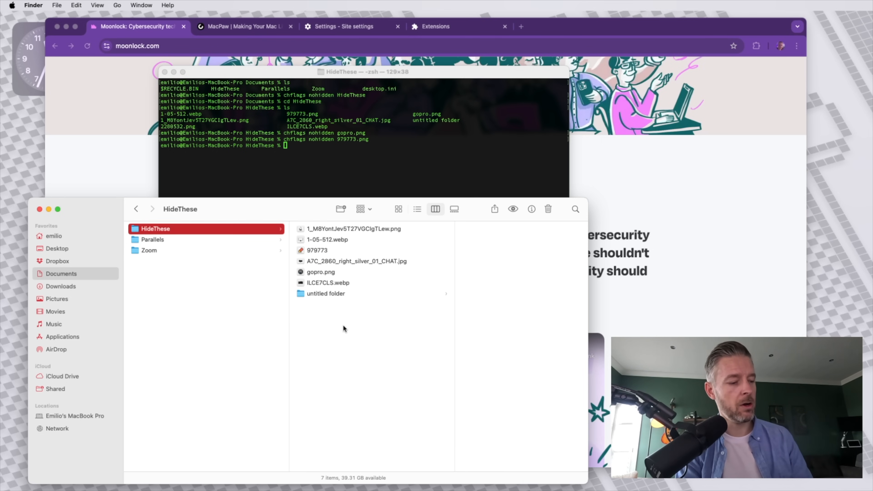